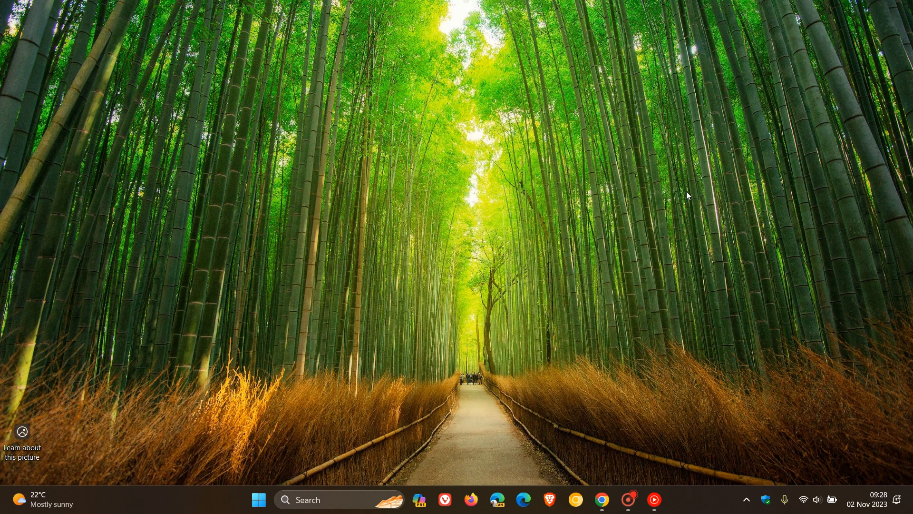
Launch the Settings app from the Start menu's pinned apps
left_click(257, 499)
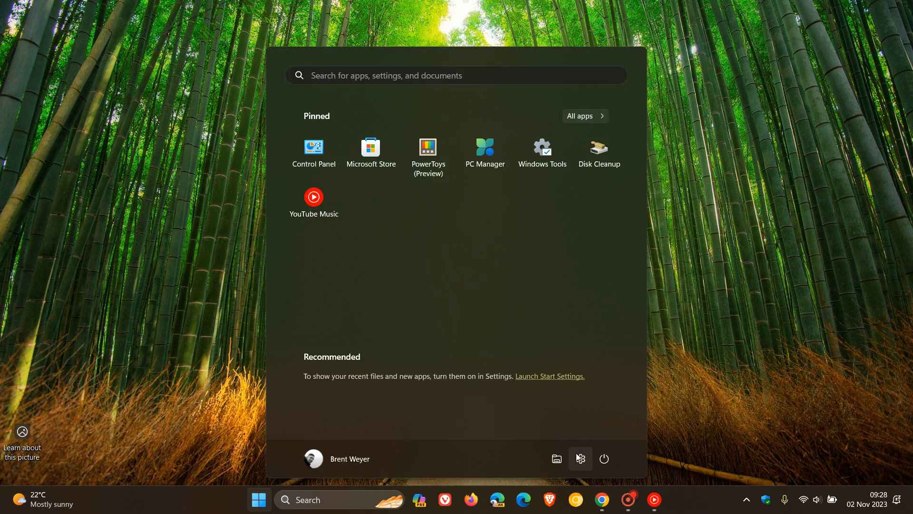
left_click(581, 459)
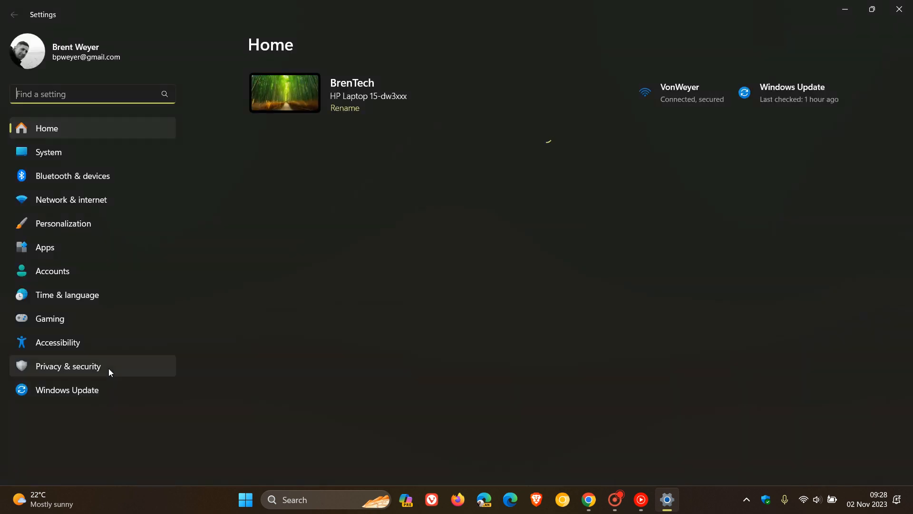
Confirm Windows Update reports the PC up to date, then minimize Settings to the desktop
left_click(67, 390)
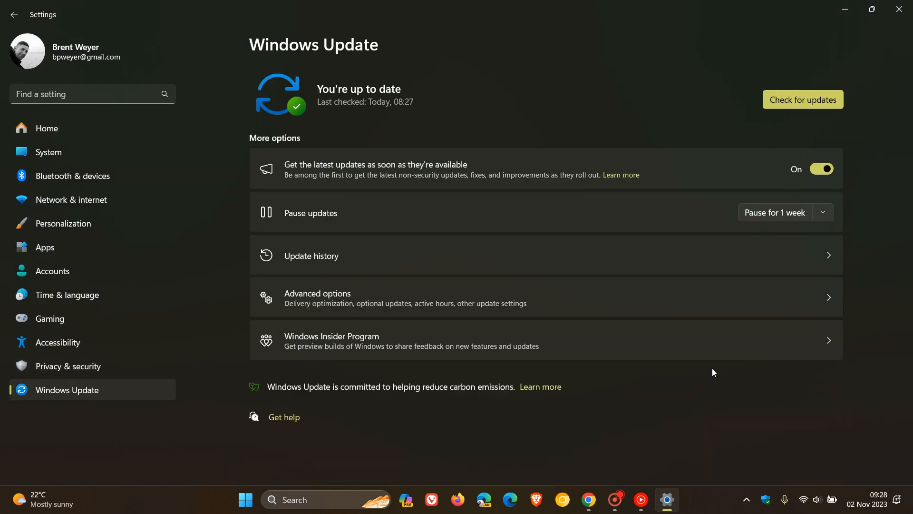
mouse_move(594, 57)
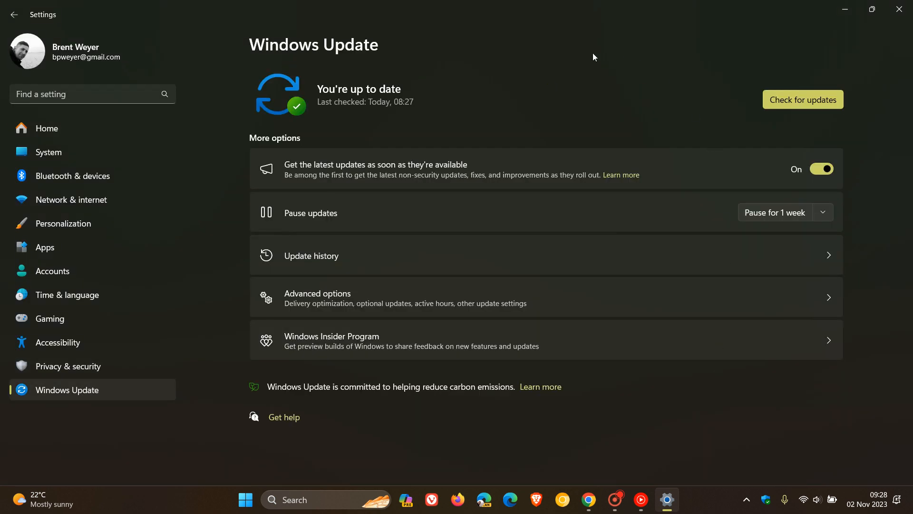
mouse_move(661, 73)
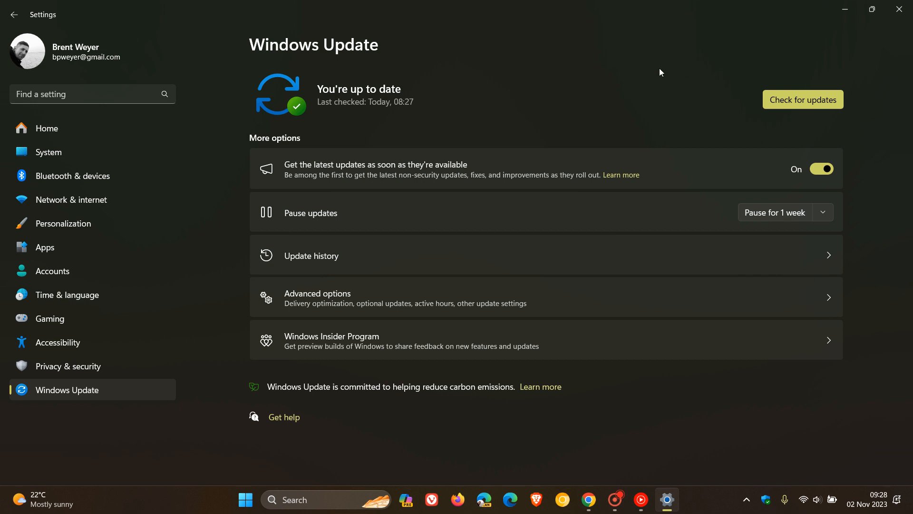
mouse_move(507, 50)
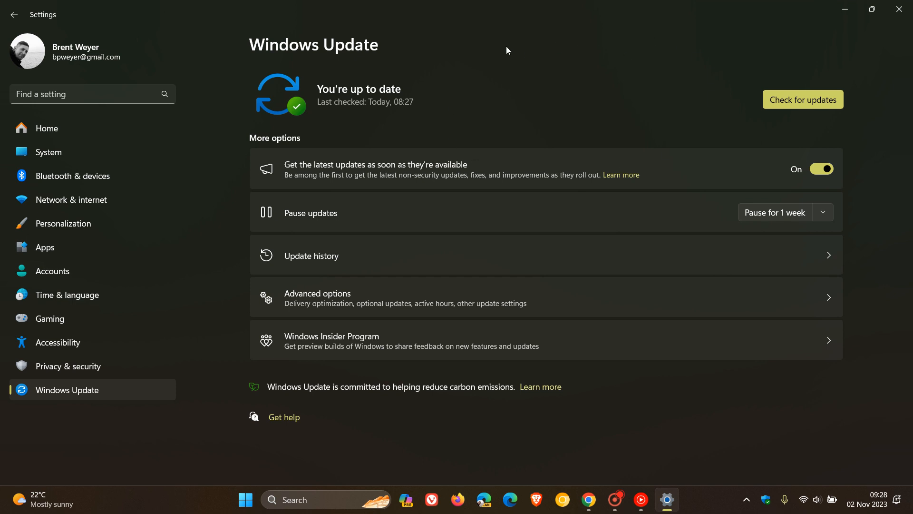
mouse_move(481, 183)
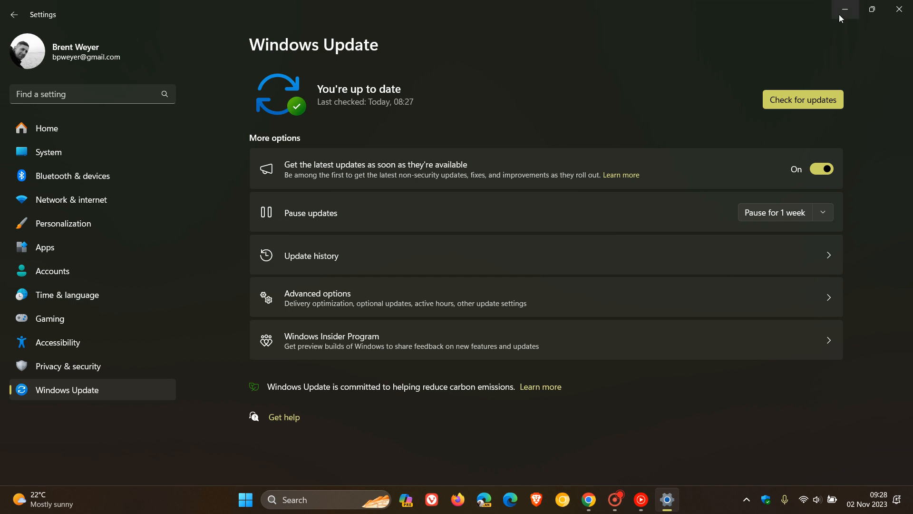
left_click(844, 10)
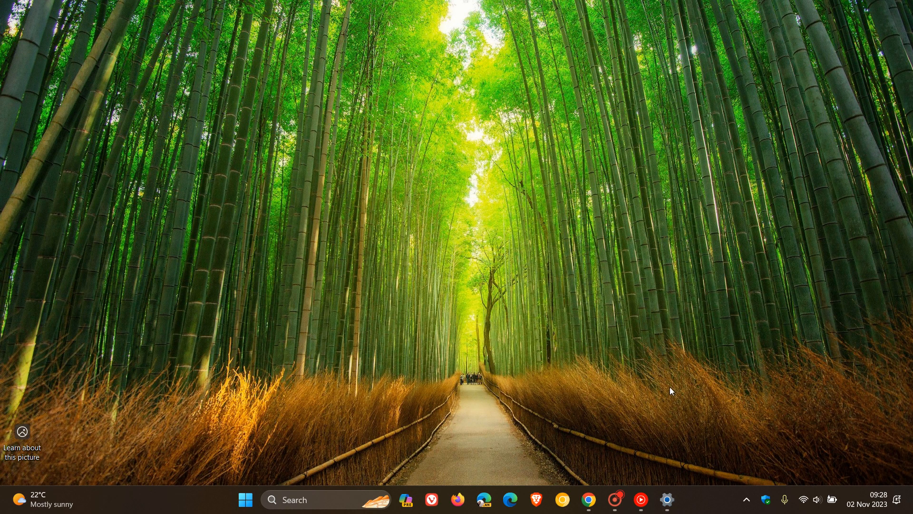
Switch to Chrome's Download Windows 11 tab showing the Installation Assistant section
left_click(587, 500)
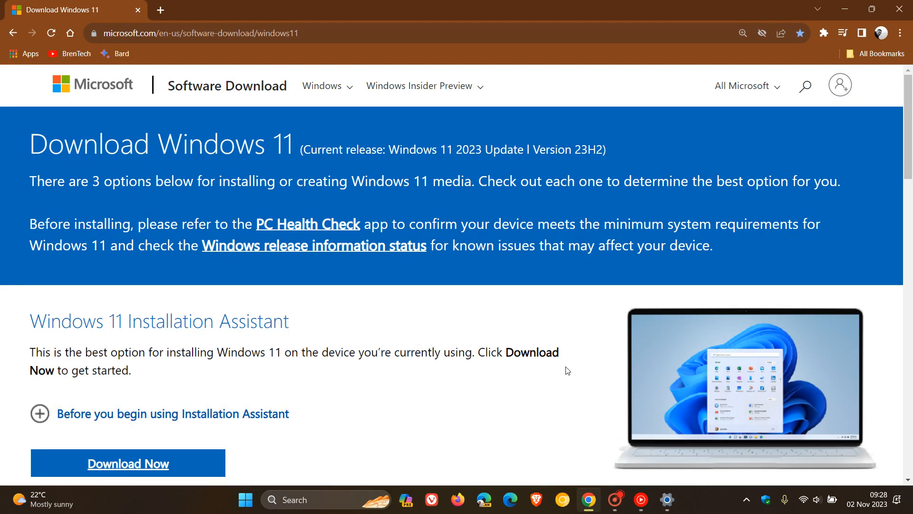
mouse_move(389, 148)
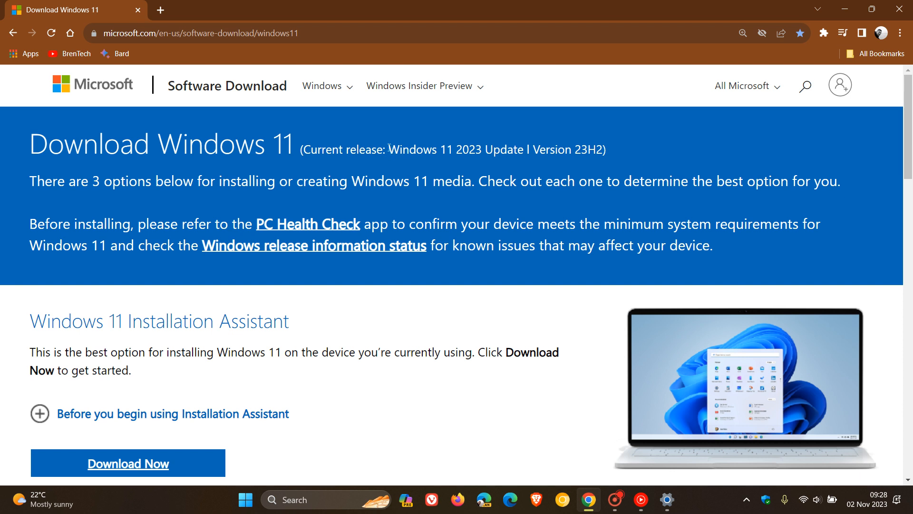
left_click_drag(390, 150, 521, 149)
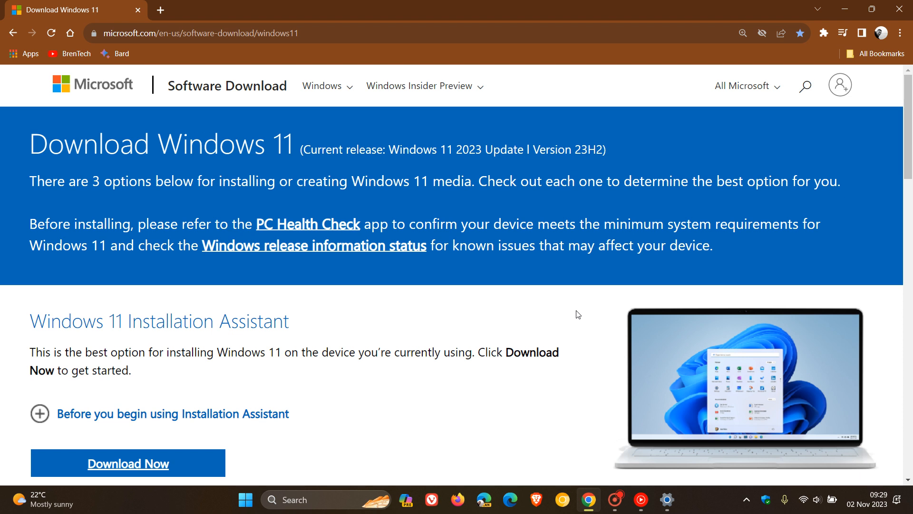
Scroll down to the Create Windows 11 Installation Media section
scroll("down", 3)
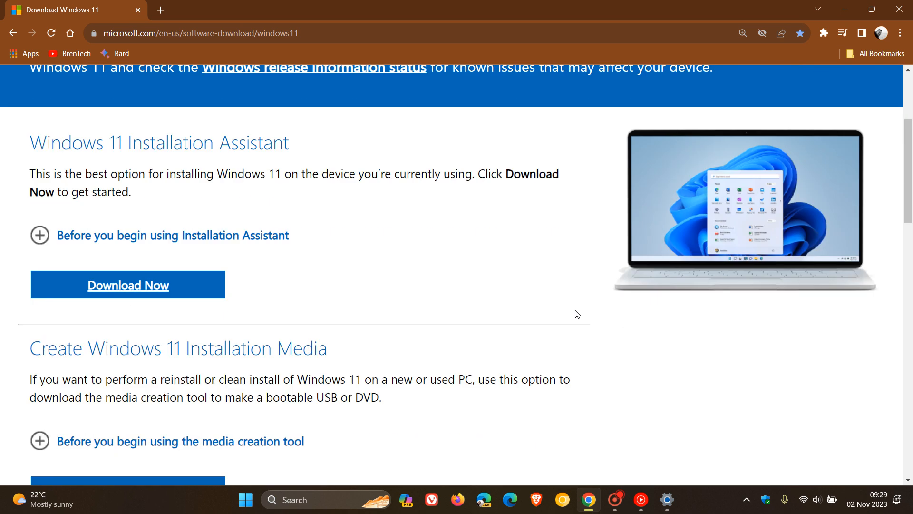
scroll("down", 3)
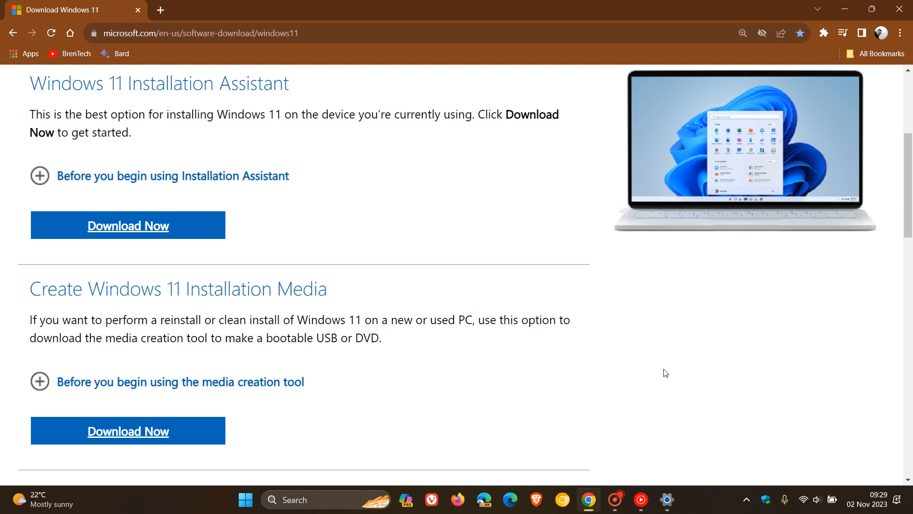
mouse_move(656, 326)
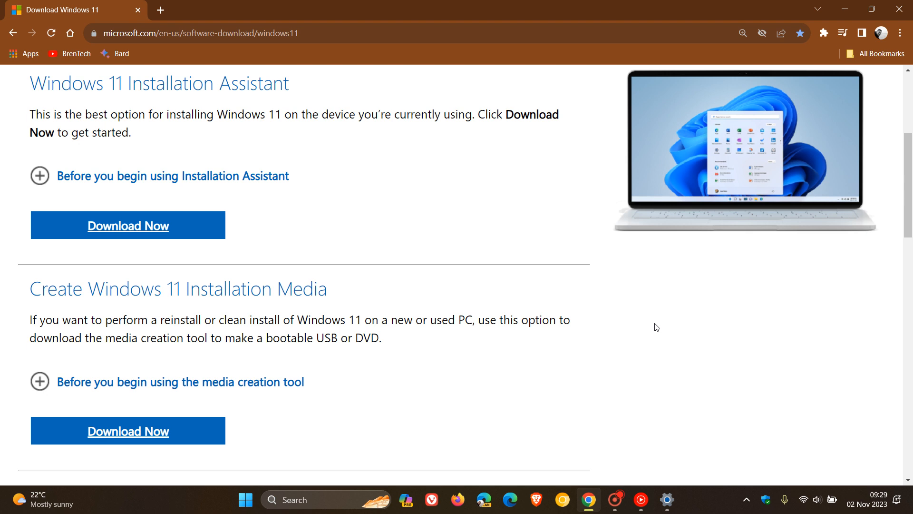
mouse_move(657, 327)
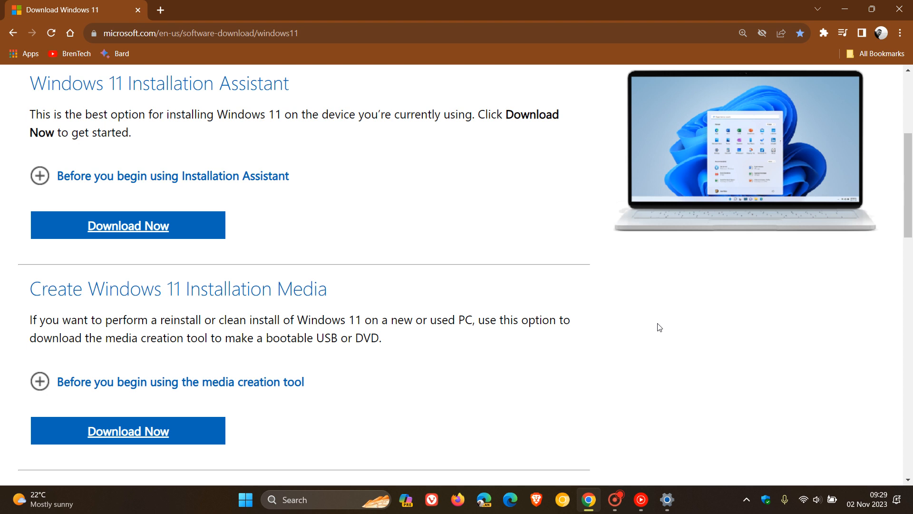
Show the Windows notifications and calendar panel over the download page
left_click(865, 504)
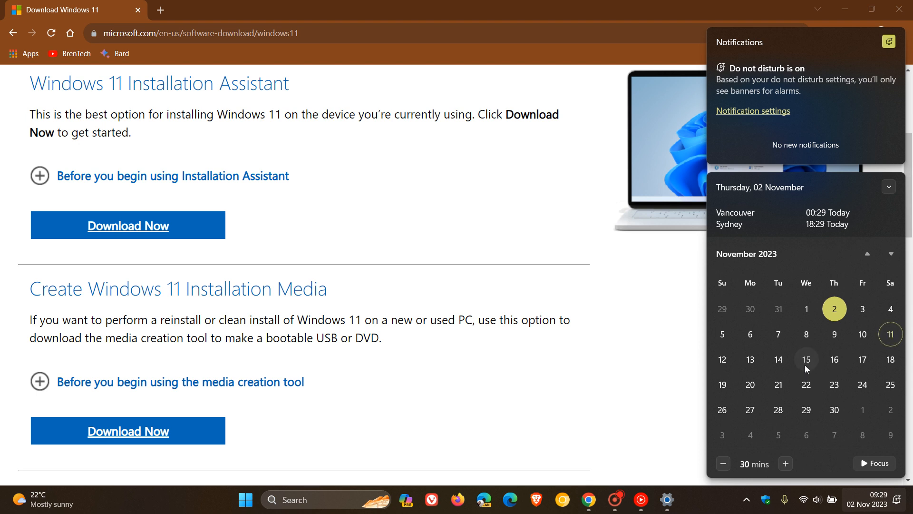
mouse_move(890, 334)
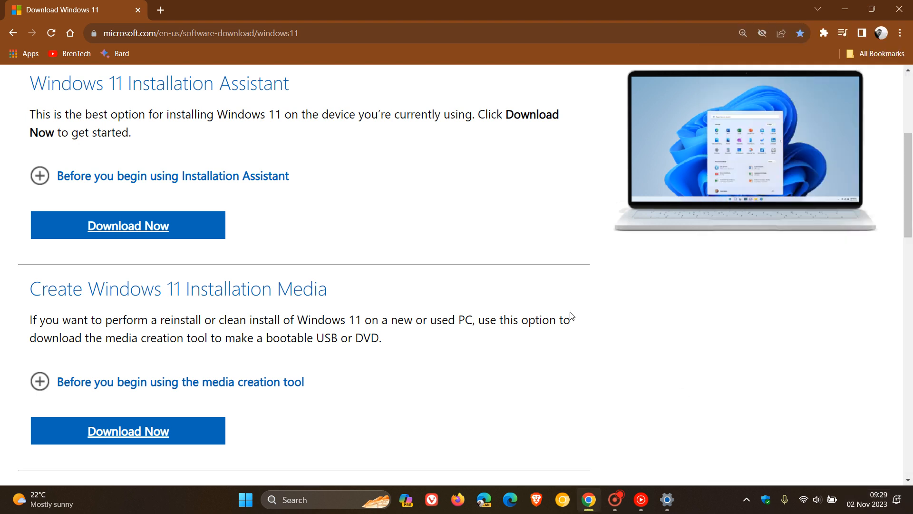
mouse_move(633, 329)
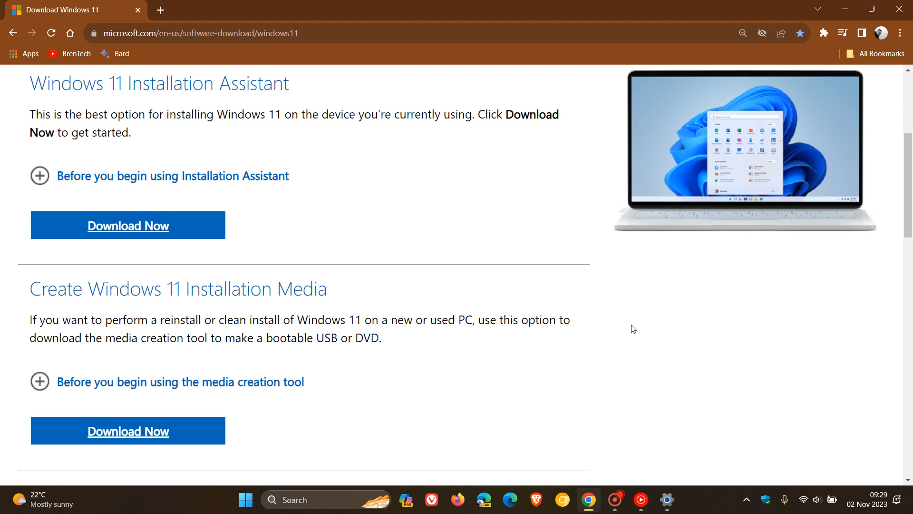
mouse_move(614, 357)
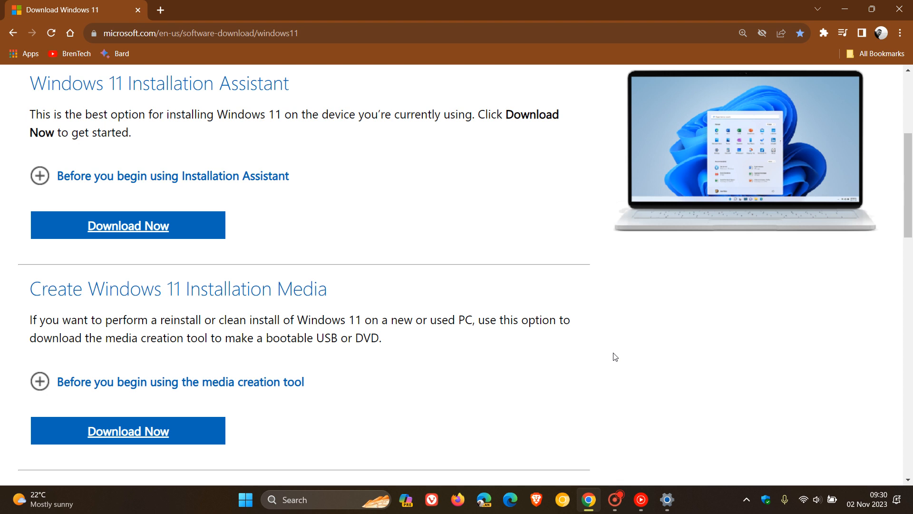
Scroll to the Download Windows 11 Disk Image (ISO) for x64 devices section
scroll("up", 3)
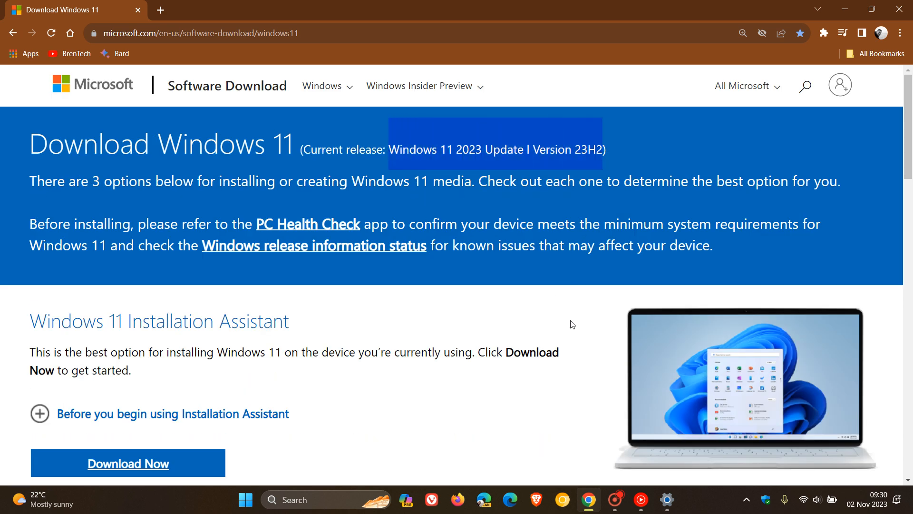
mouse_move(579, 323)
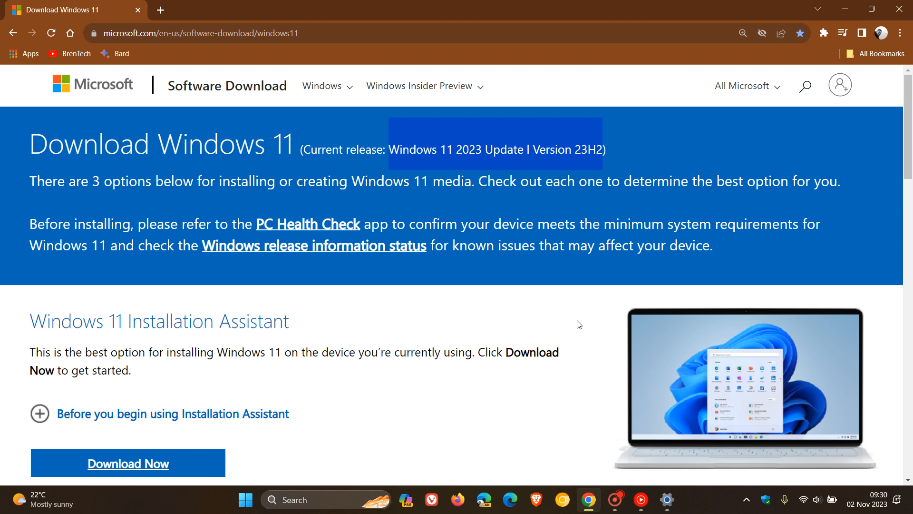
mouse_move(582, 322)
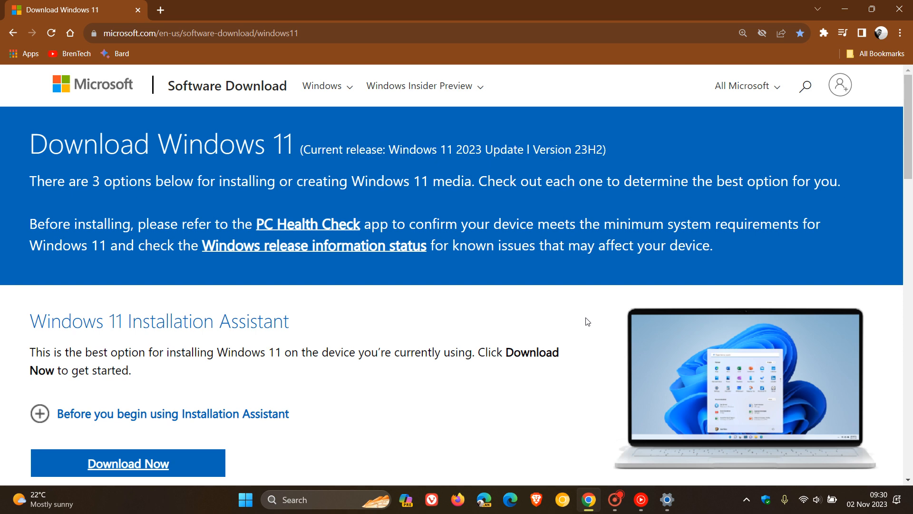
scroll("down", 3)
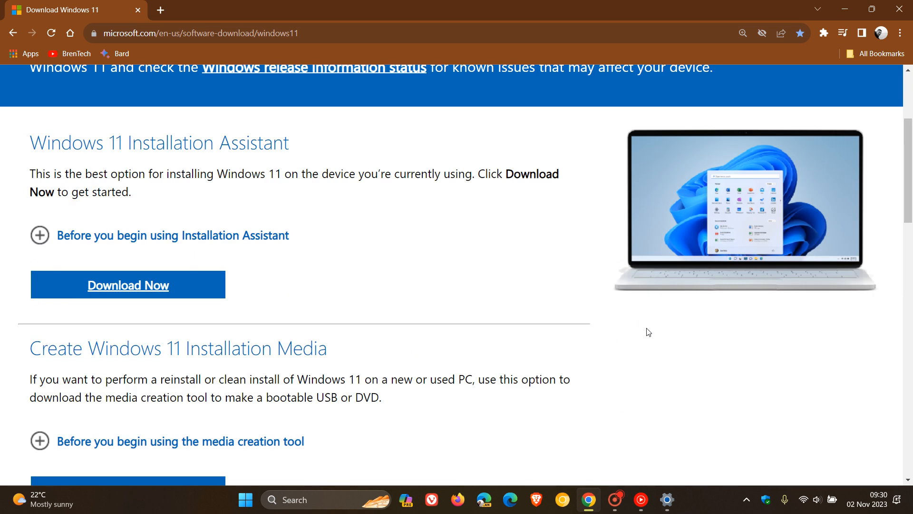
mouse_move(652, 331)
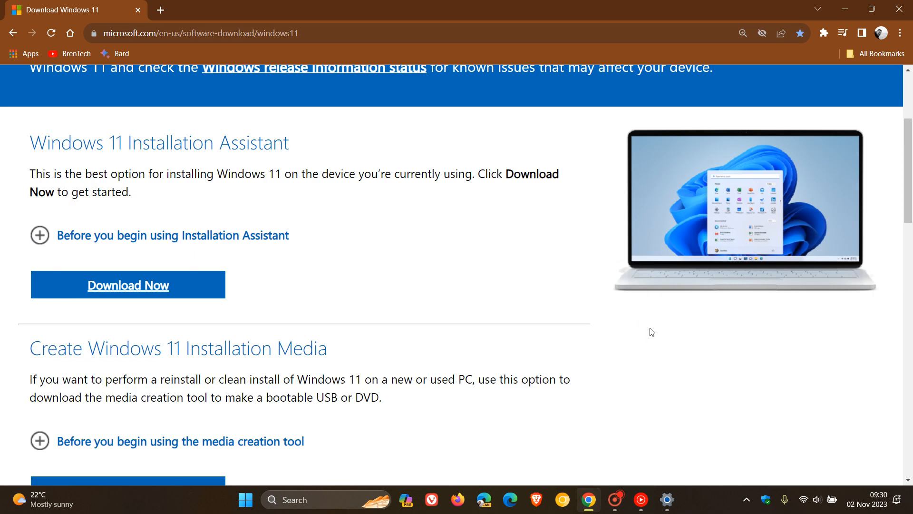
scroll("down", 3)
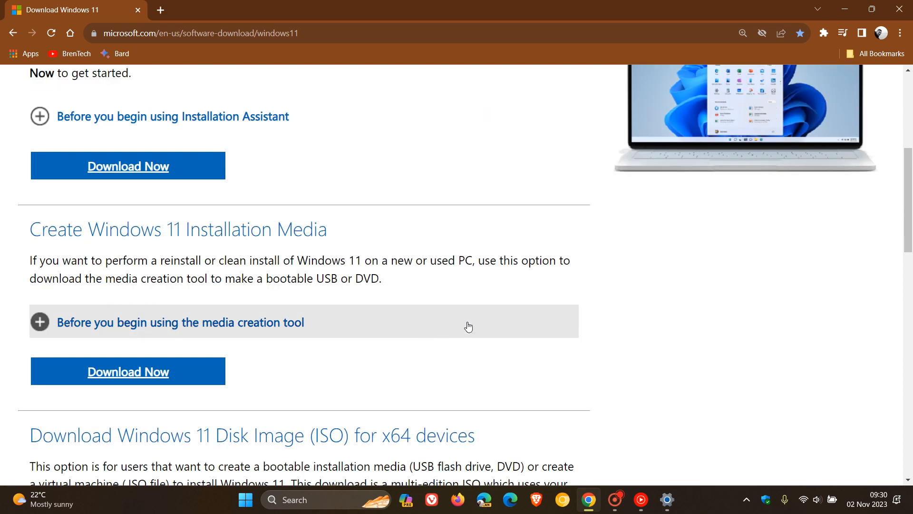
mouse_move(471, 294)
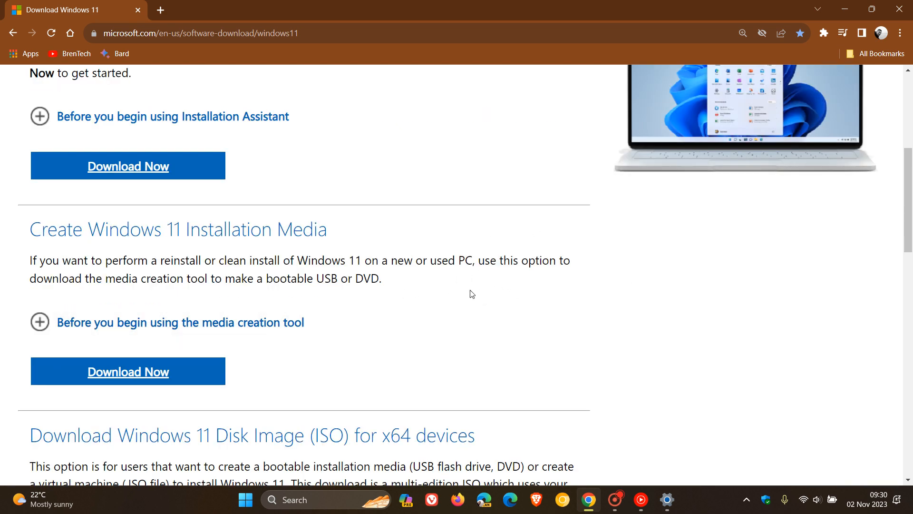
Choose Windows 11 (multi-edition ISO for x64 devices) as the download, then return to the page top
scroll("down", 3)
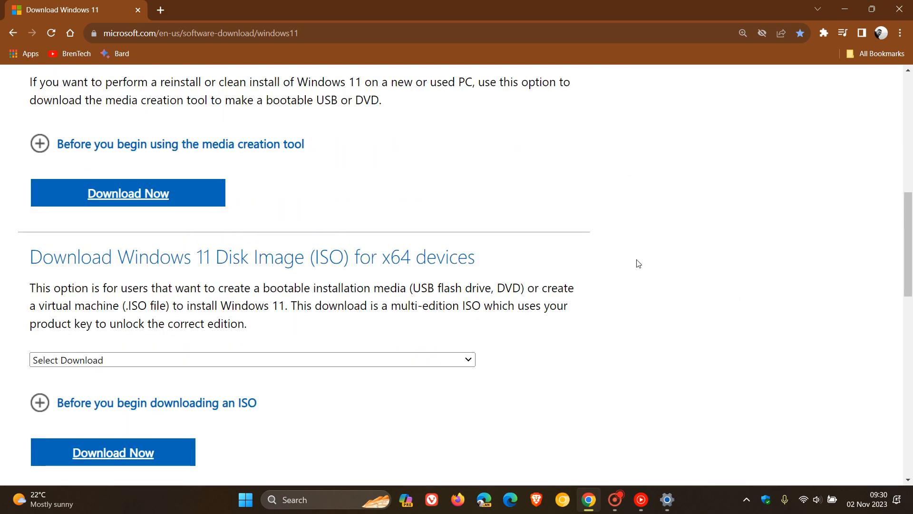
left_click(251, 360)
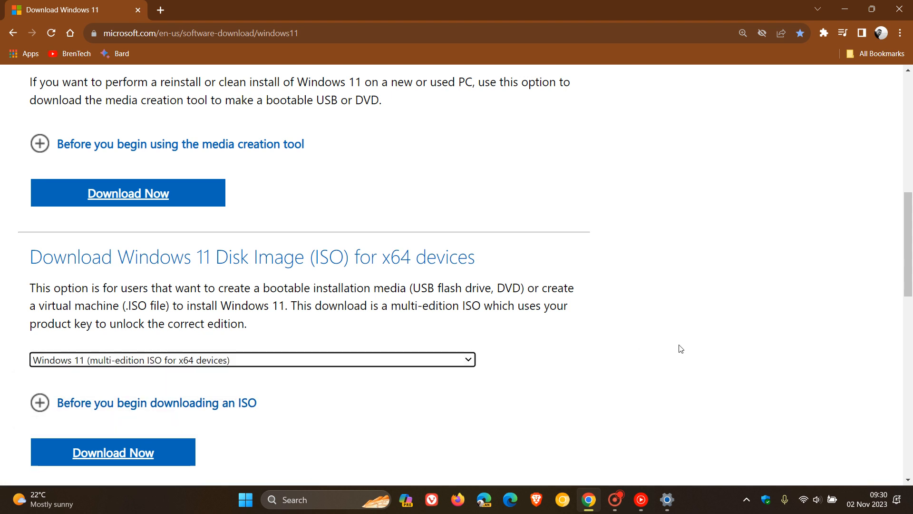
mouse_move(684, 352)
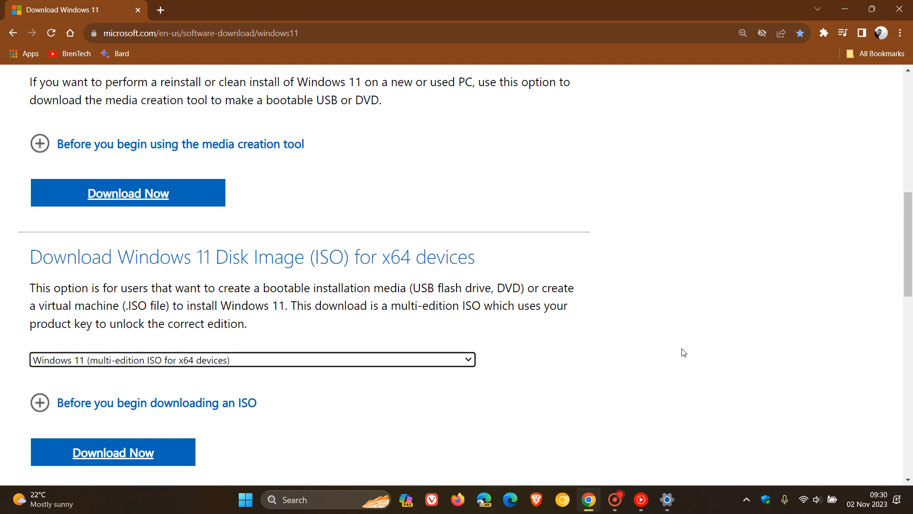
scroll("up", 3)
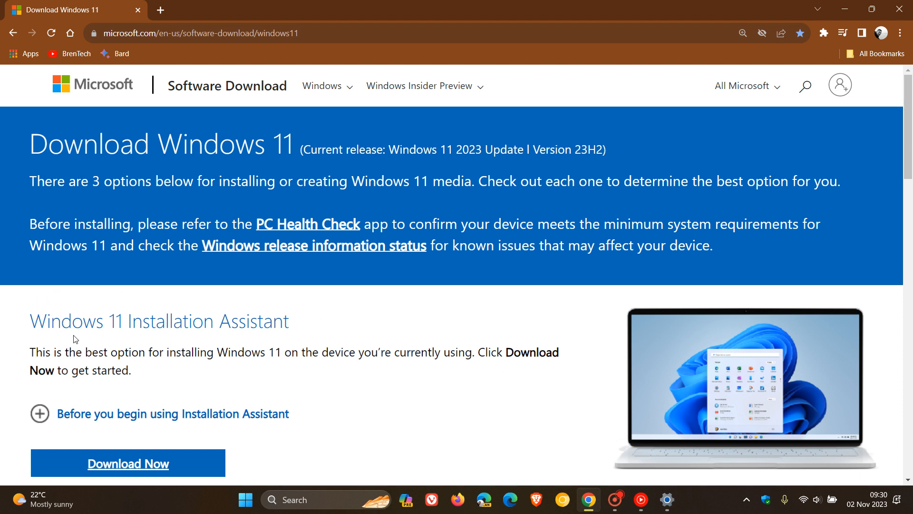
mouse_move(556, 308)
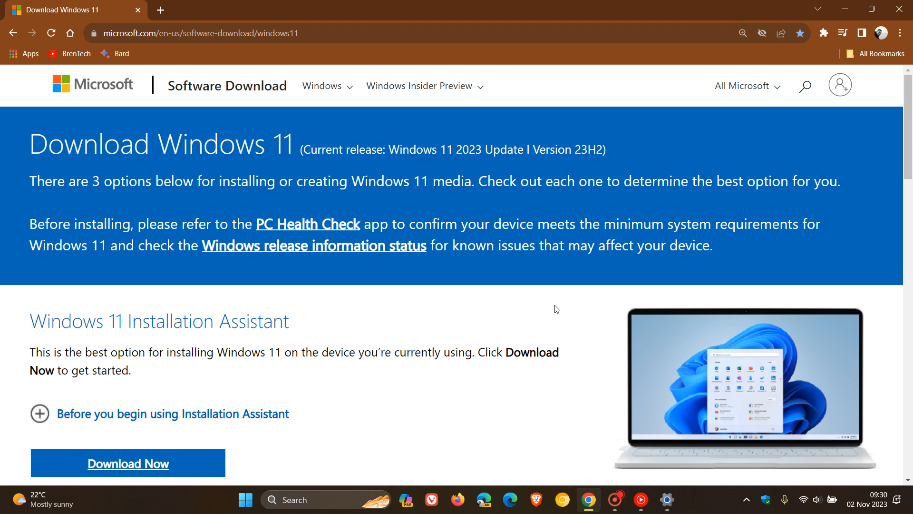
mouse_move(565, 308)
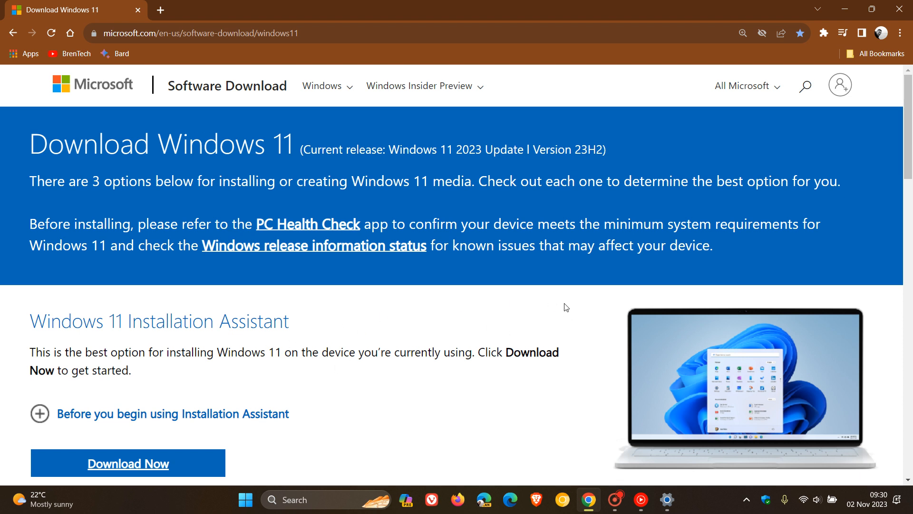
mouse_move(821, 15)
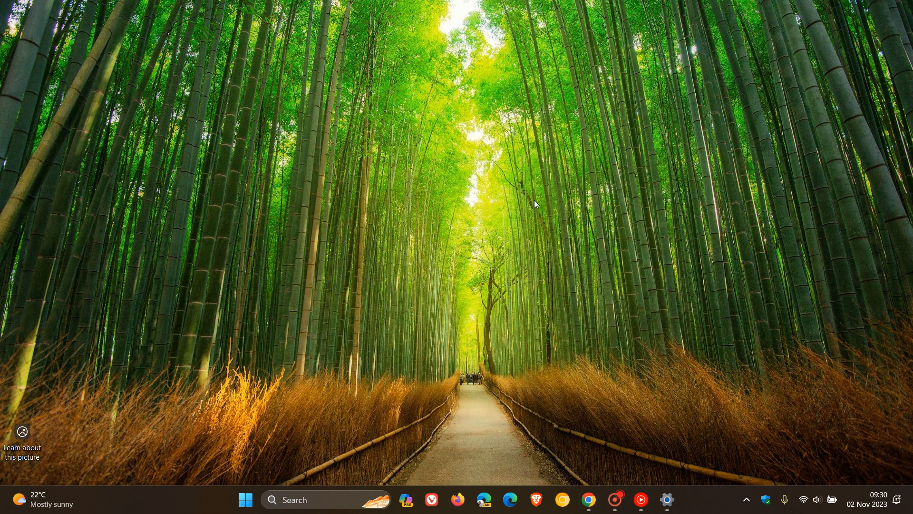
mouse_move(546, 202)
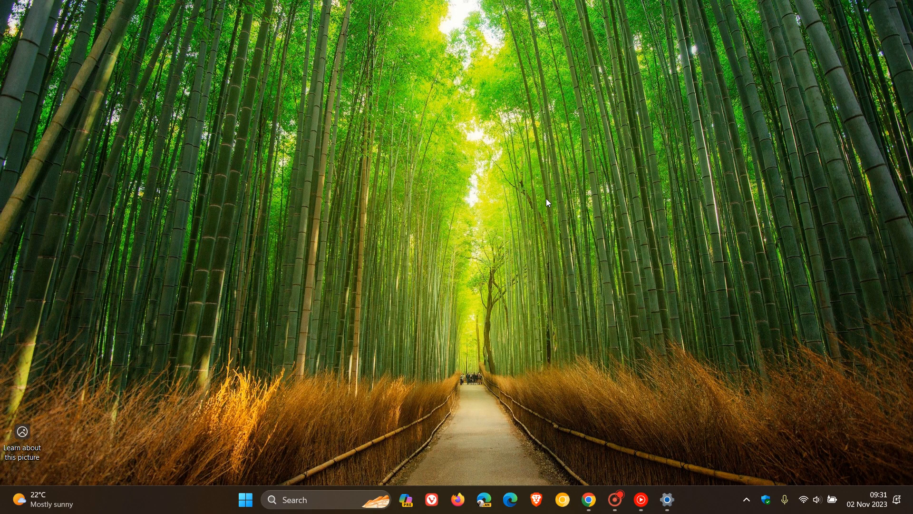
mouse_move(573, 232)
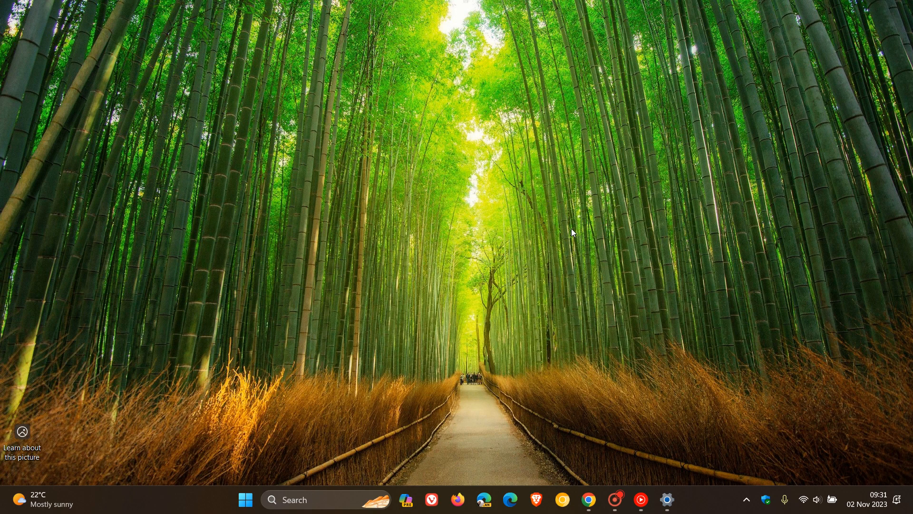
mouse_move(569, 226)
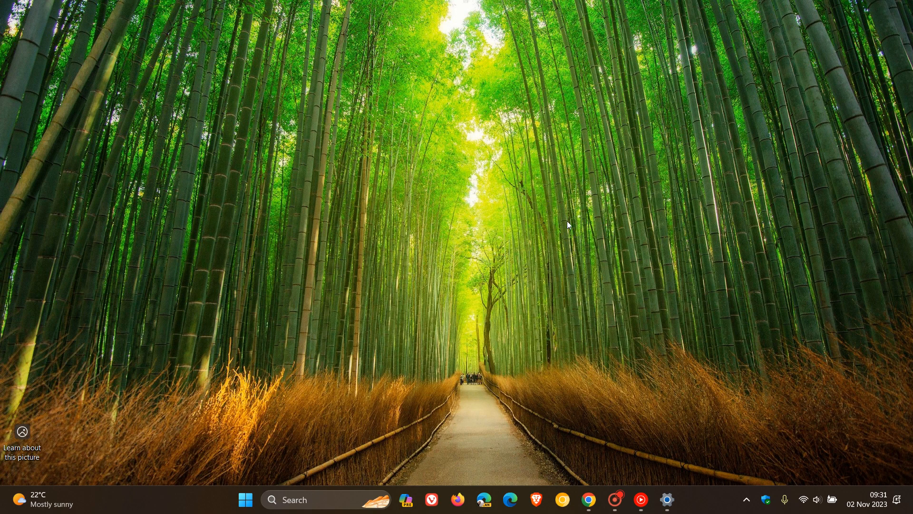
mouse_move(596, 186)
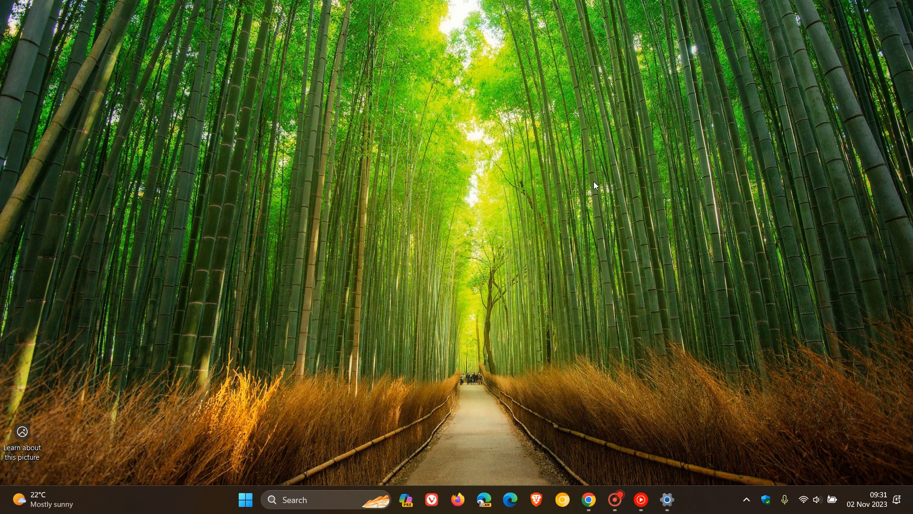